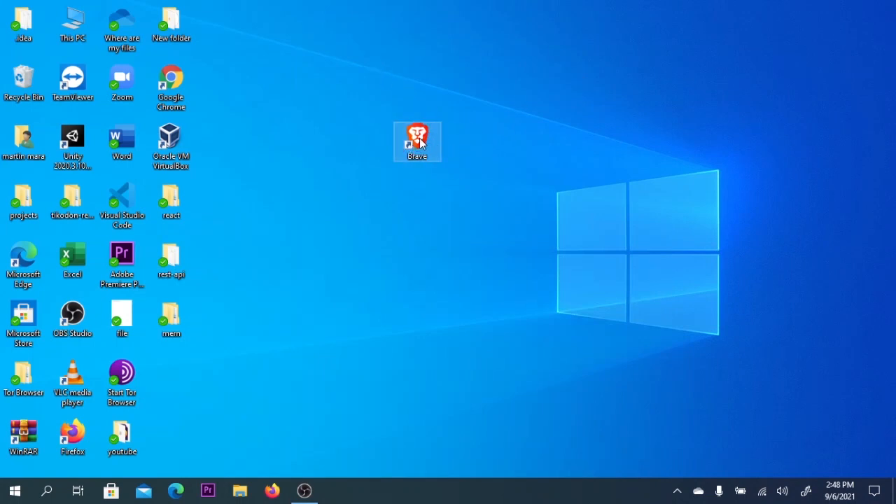
Launch Chrome, search Google for 'brave', and open the brave.com result.
double_click(417, 142)
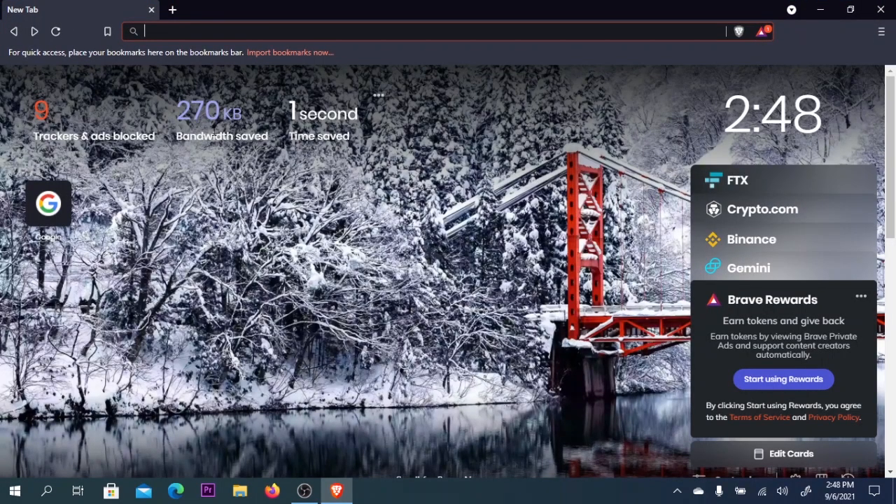
text(brave.com)
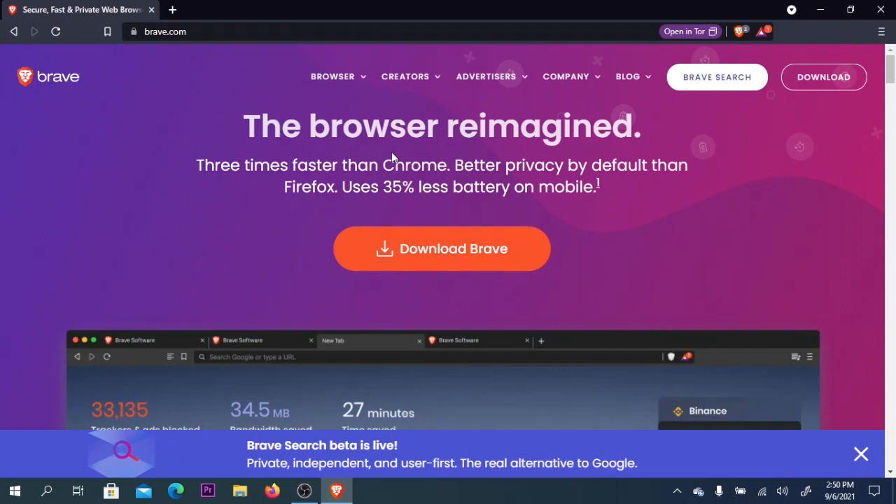
mouse_move(516, 195)
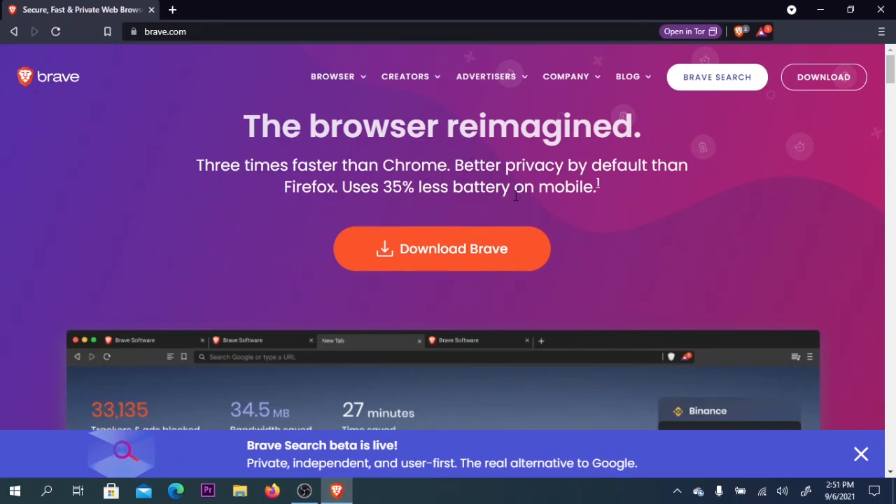
mouse_move(382, 207)
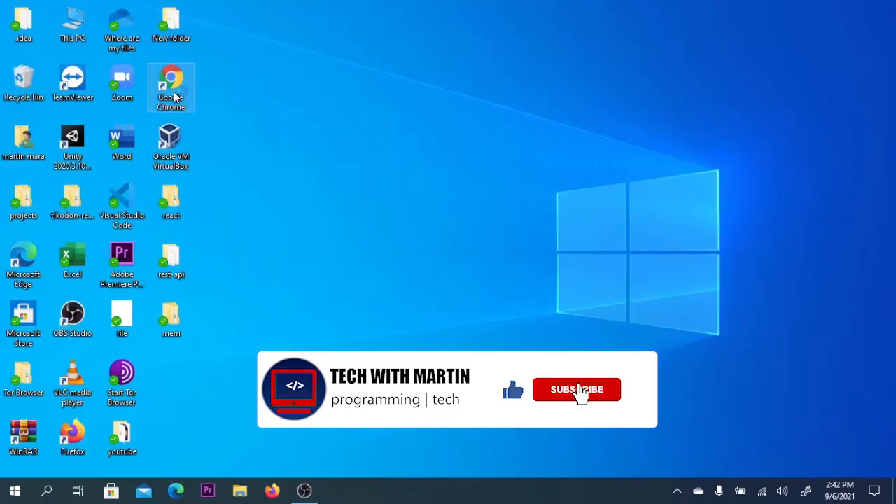
double_click(170, 84)
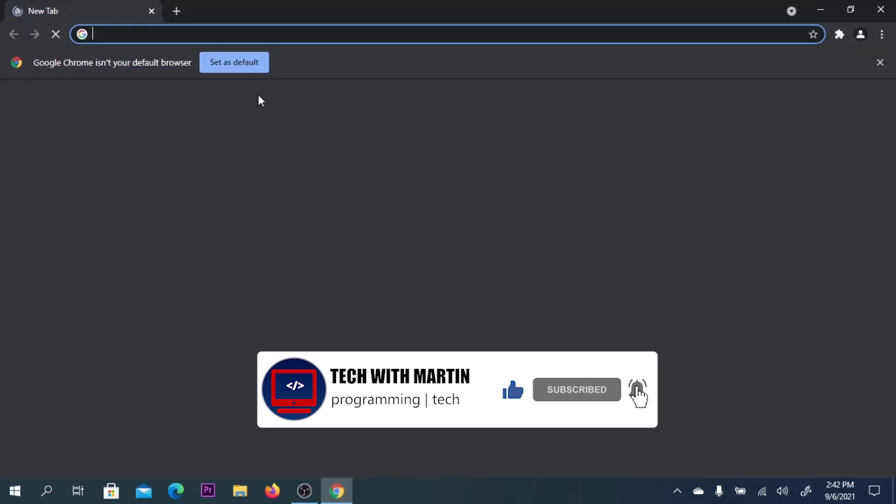
text(br)
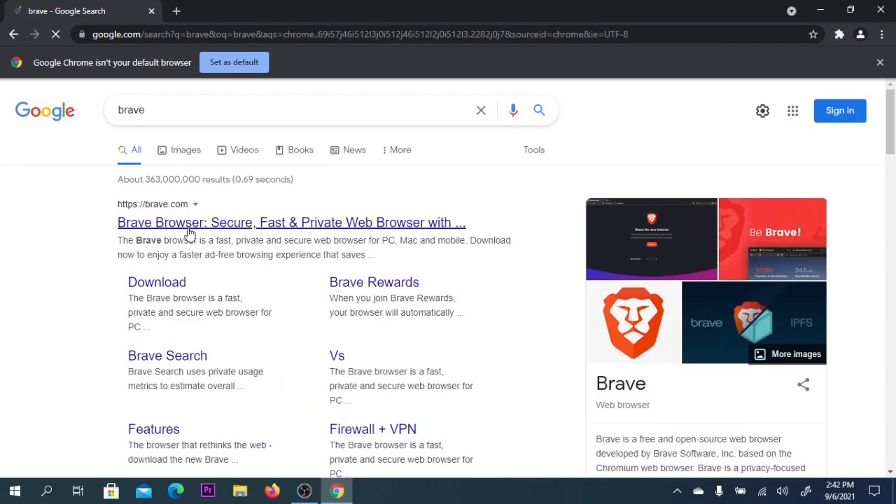
click(291, 222)
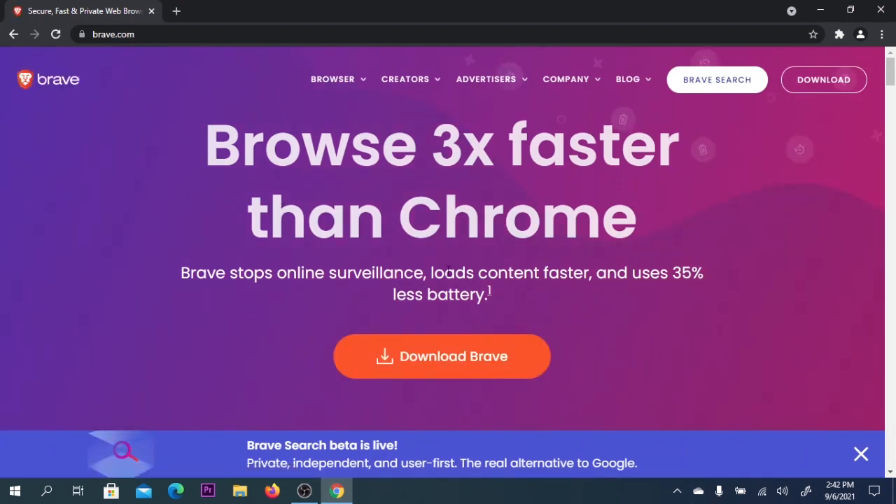
scroll(down, 3)
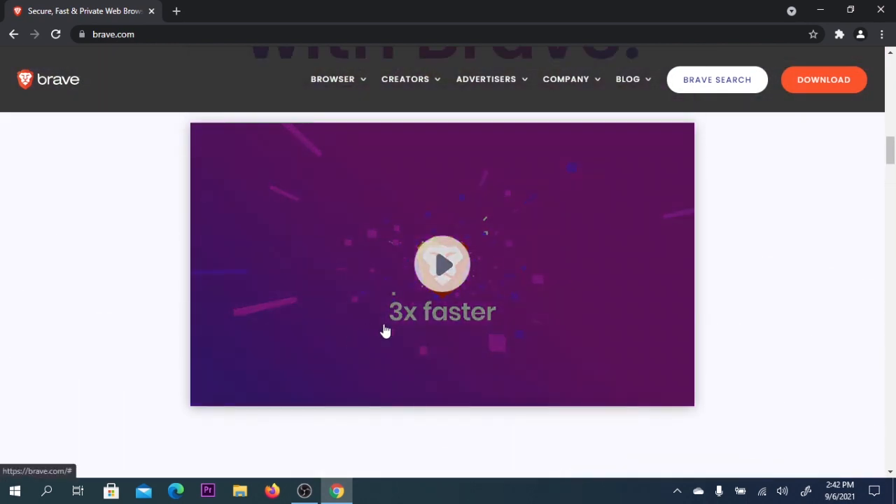
scroll(down, 3)
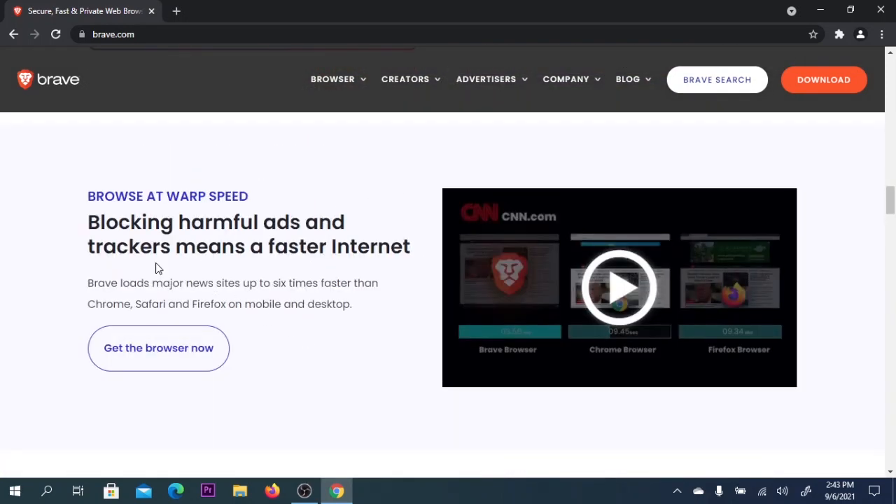
mouse_move(187, 254)
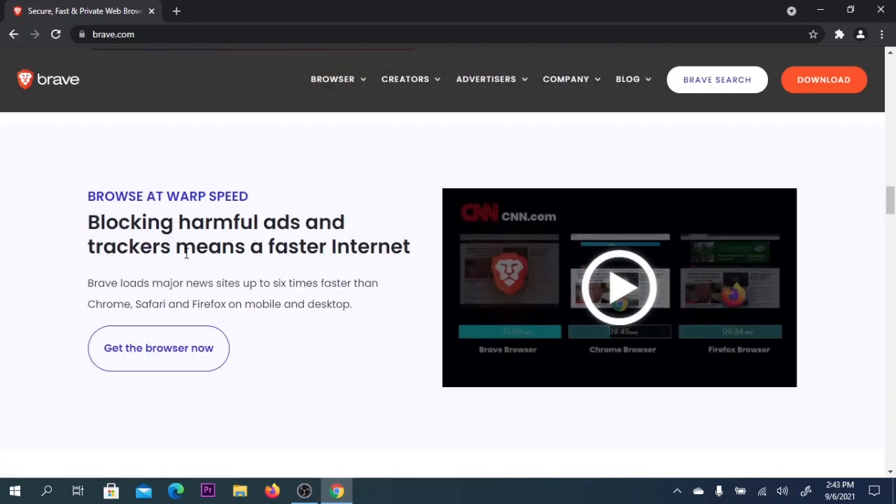
scroll(down, 3)
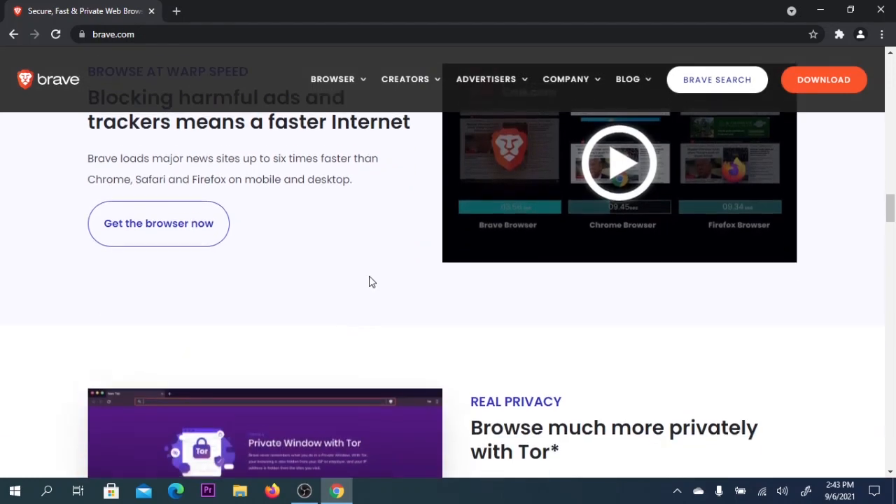
scroll(down, 3)
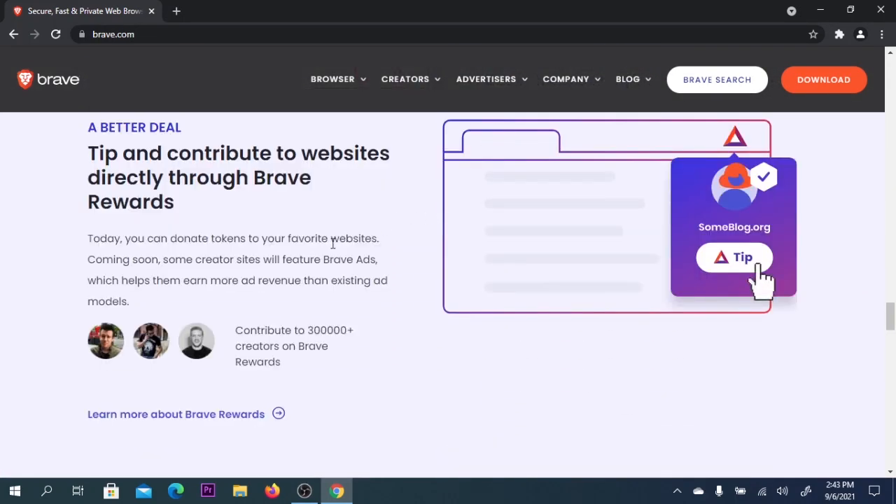
scroll(up, 3)
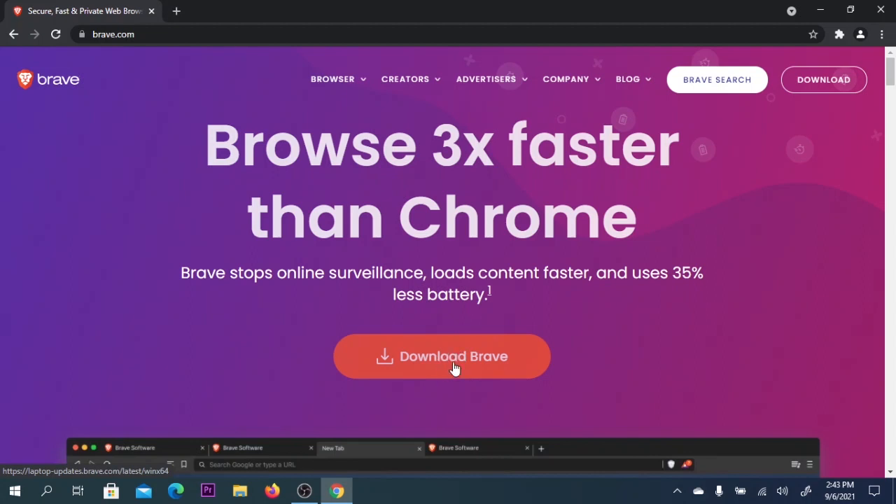
Download BraveBrowserSetup.exe from brave.com and run it from the downloads bar.
click(441, 355)
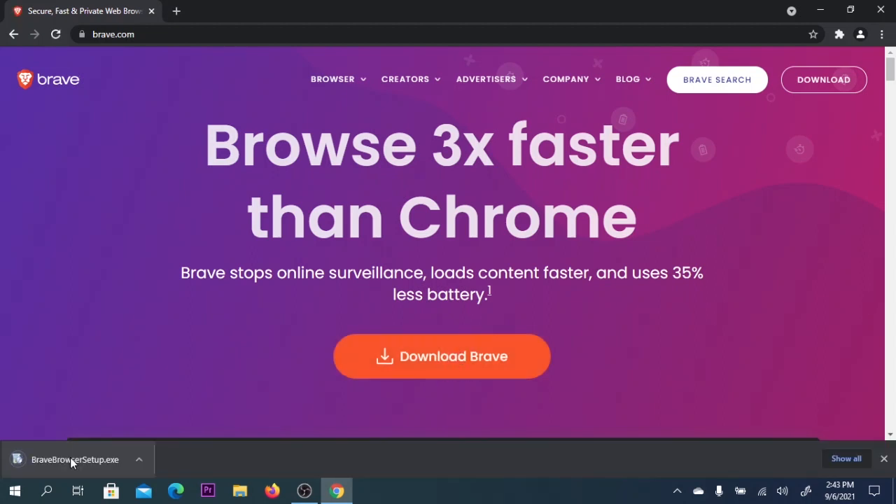
click(74, 459)
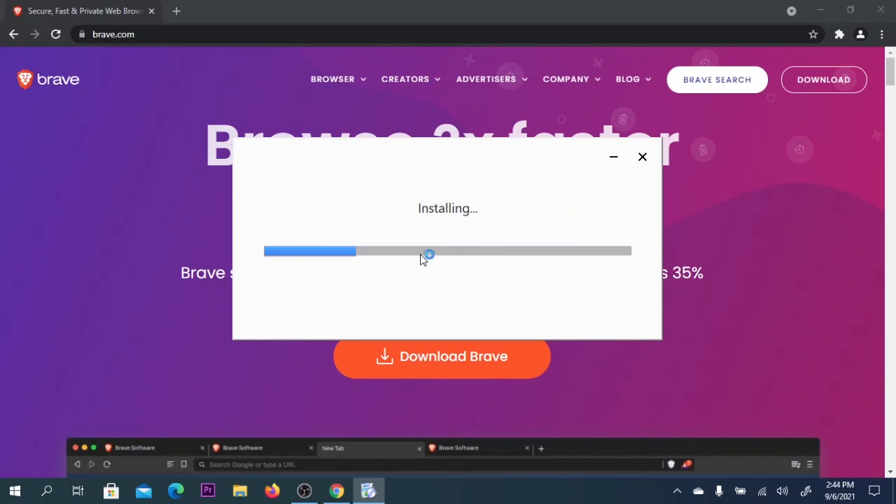
mouse_move(506, 240)
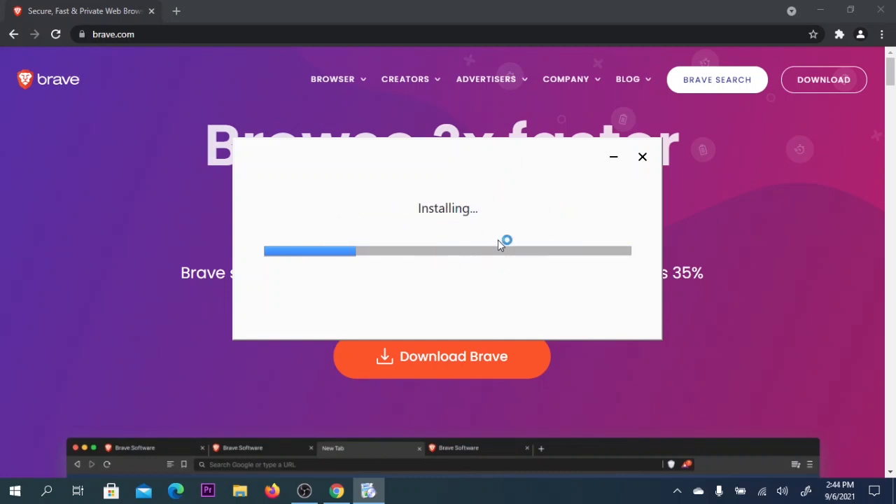
mouse_move(456, 224)
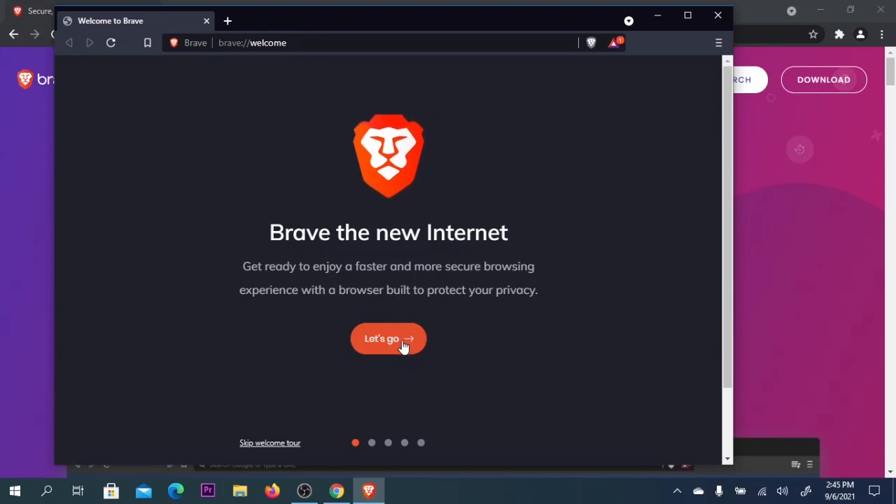
Step through the welcome tour, skipping bookmark import, shields intro and search engine choice.
click(388, 338)
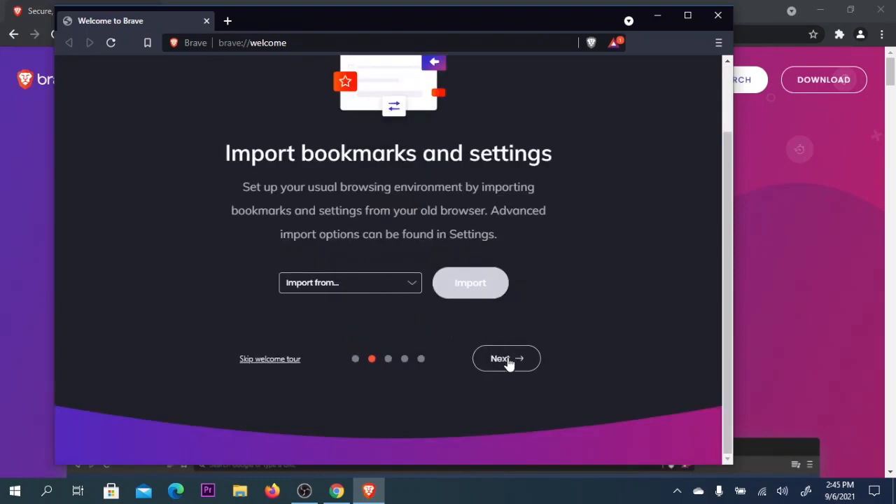
click(506, 358)
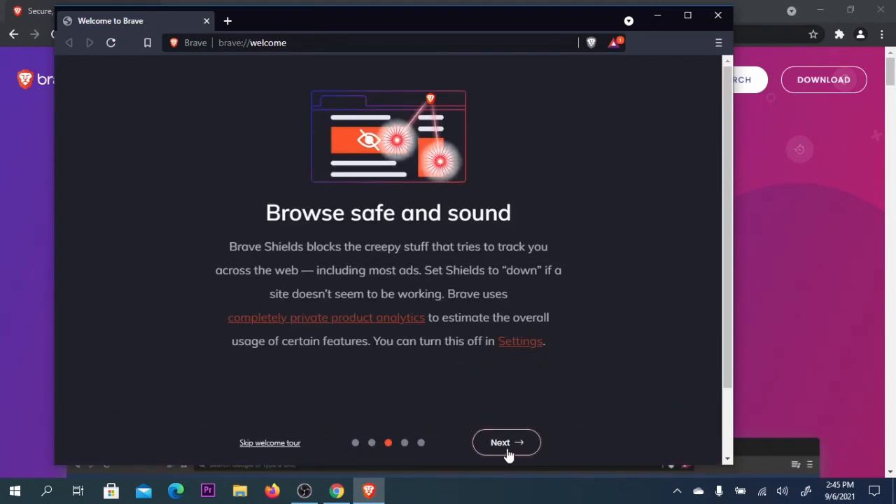
click(506, 442)
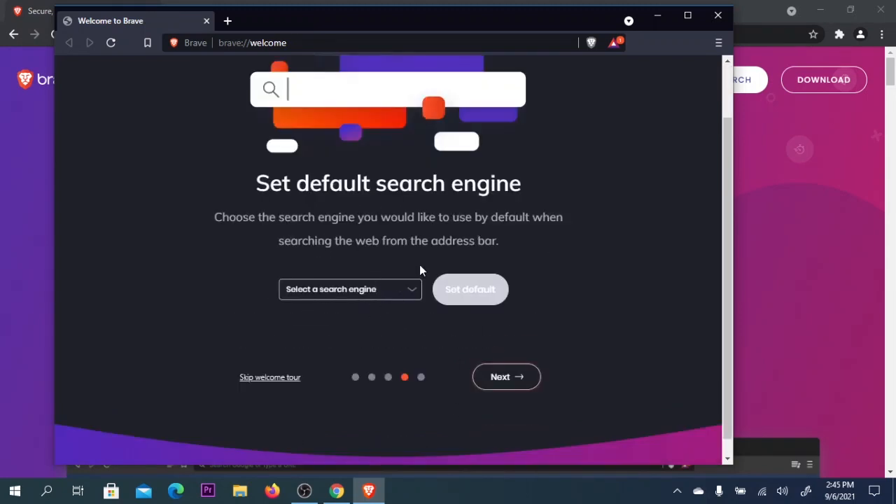
mouse_move(399, 290)
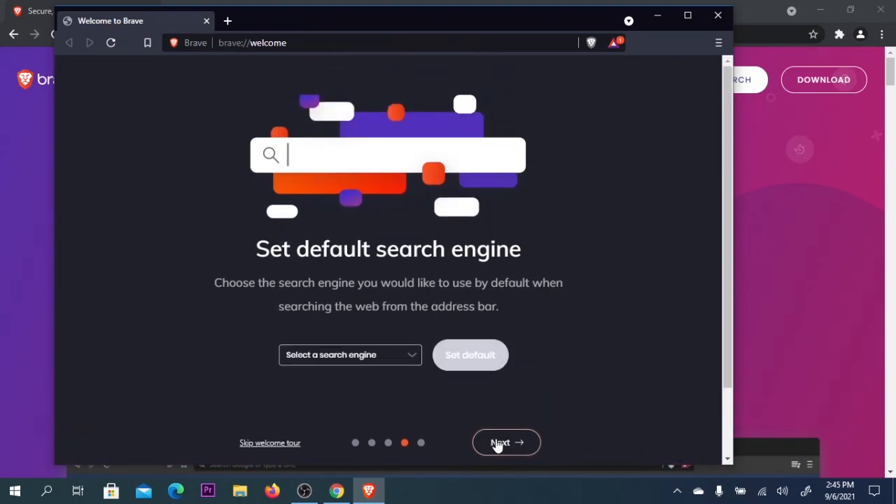
click(500, 443)
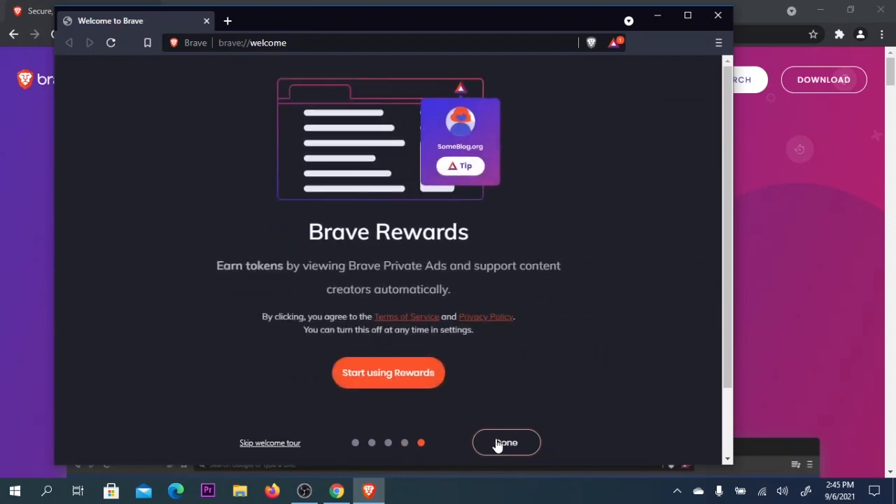
mouse_move(388, 372)
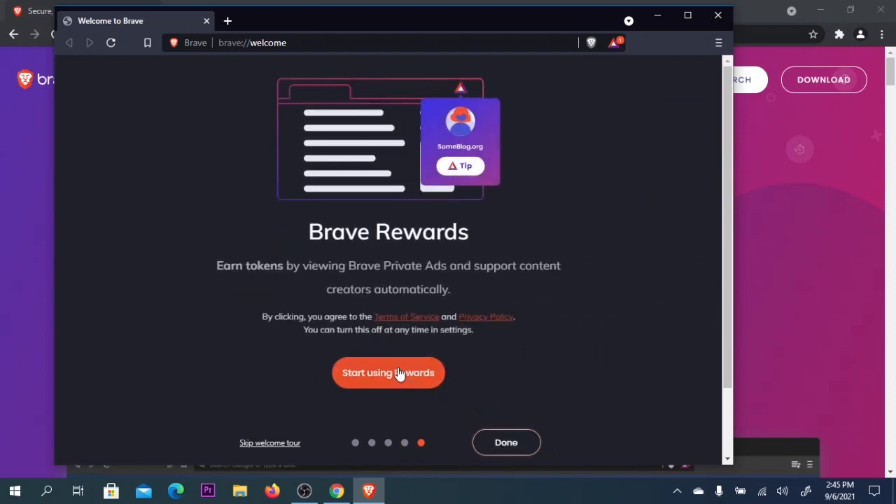
mouse_move(461, 276)
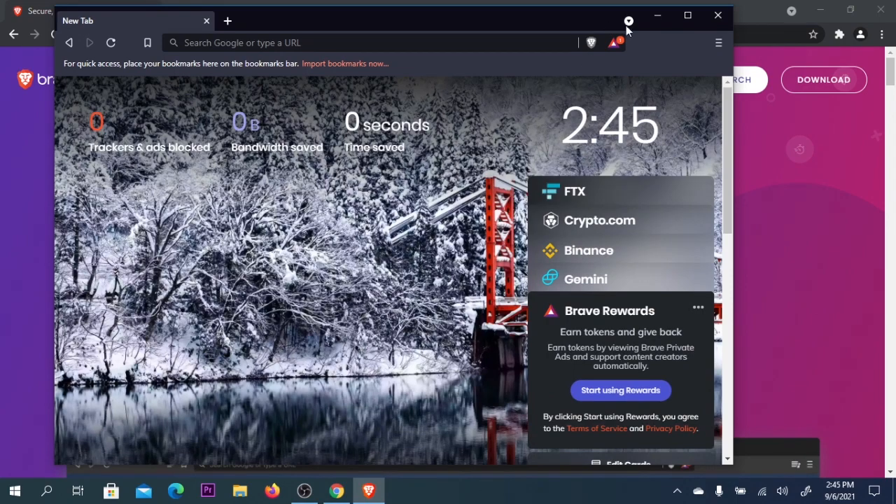
Maximize Brave, visit google.com, then go back to the new tab page.
click(688, 15)
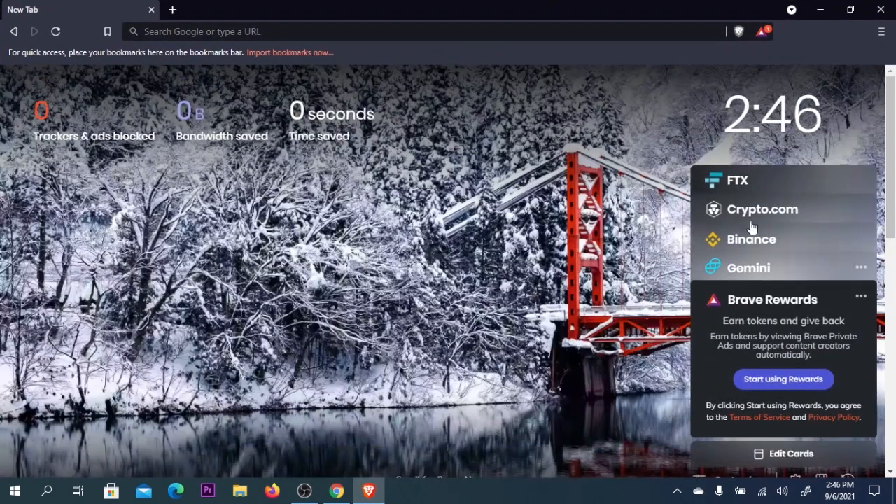
scroll(down, 3)
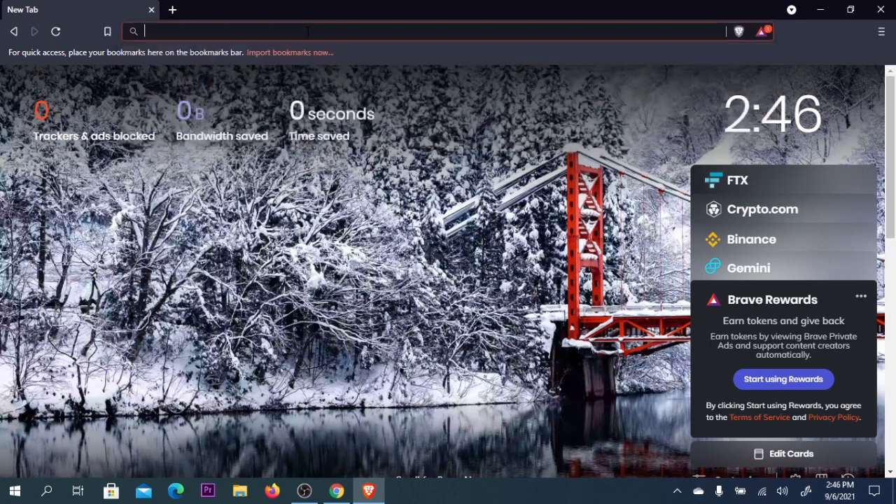
text(google.com)
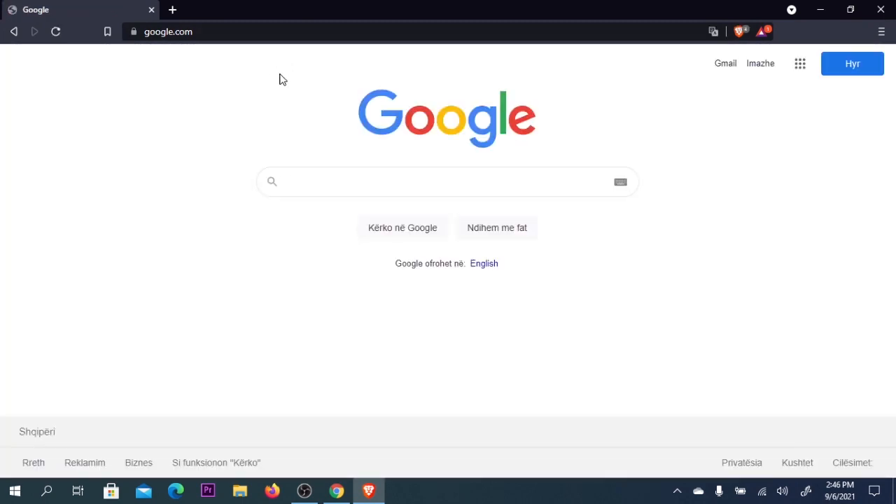
click(448, 182)
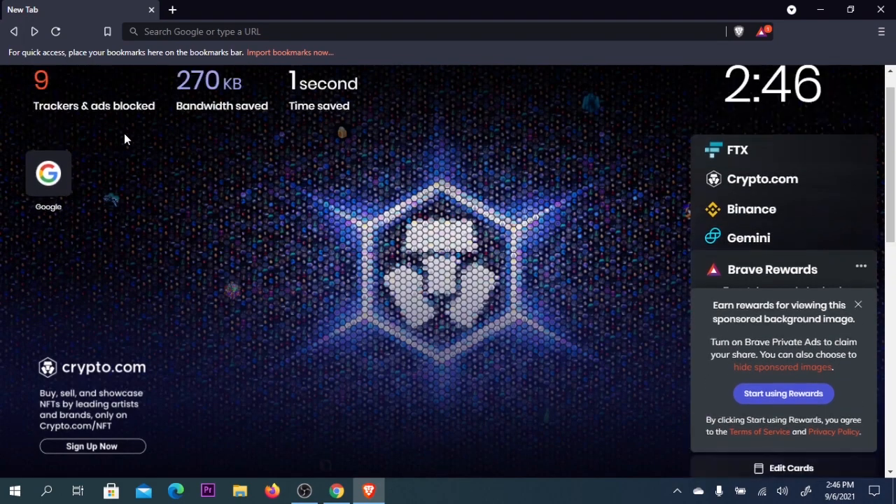
scroll(down, 3)
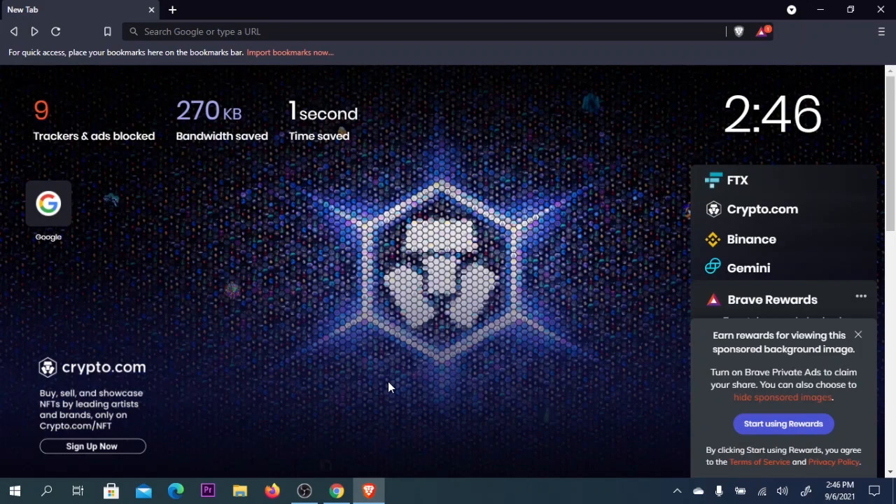
mouse_move(387, 460)
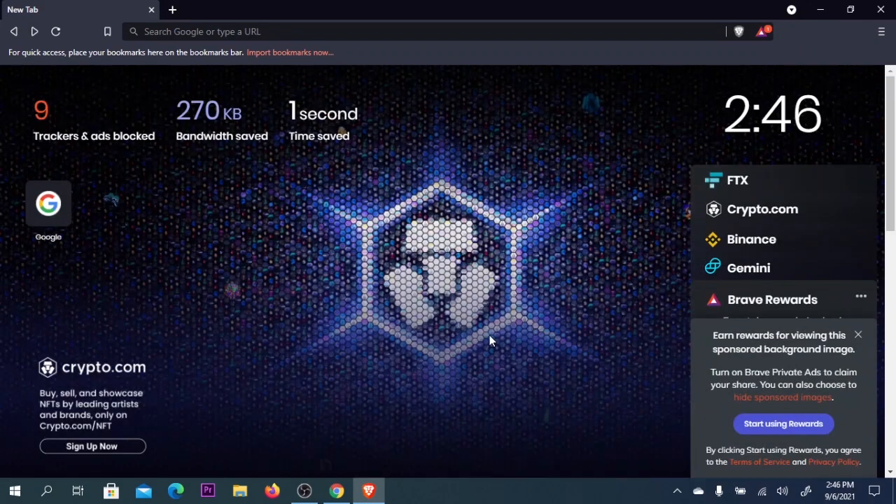
scroll(down, 3)
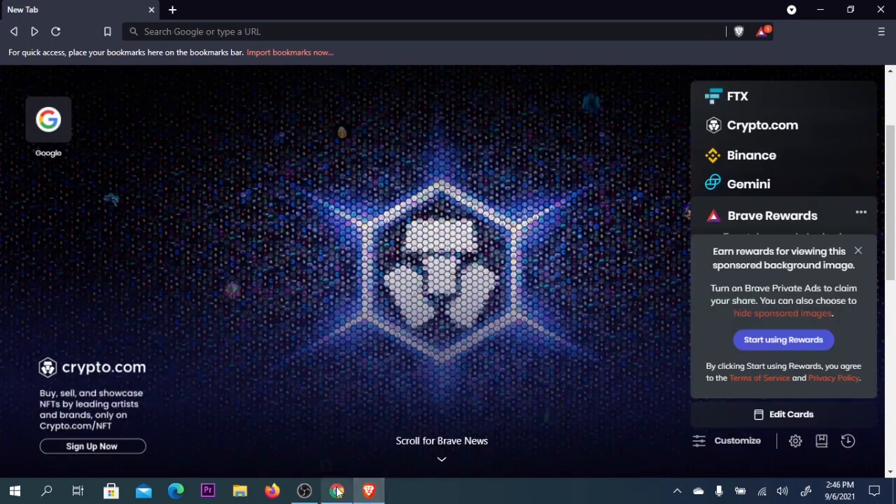